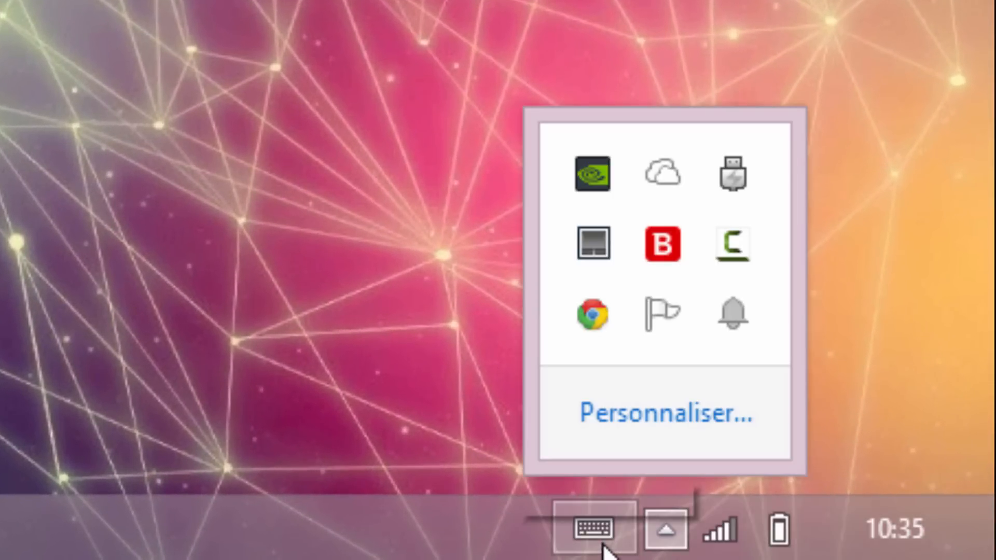
mouse_move(592, 245)
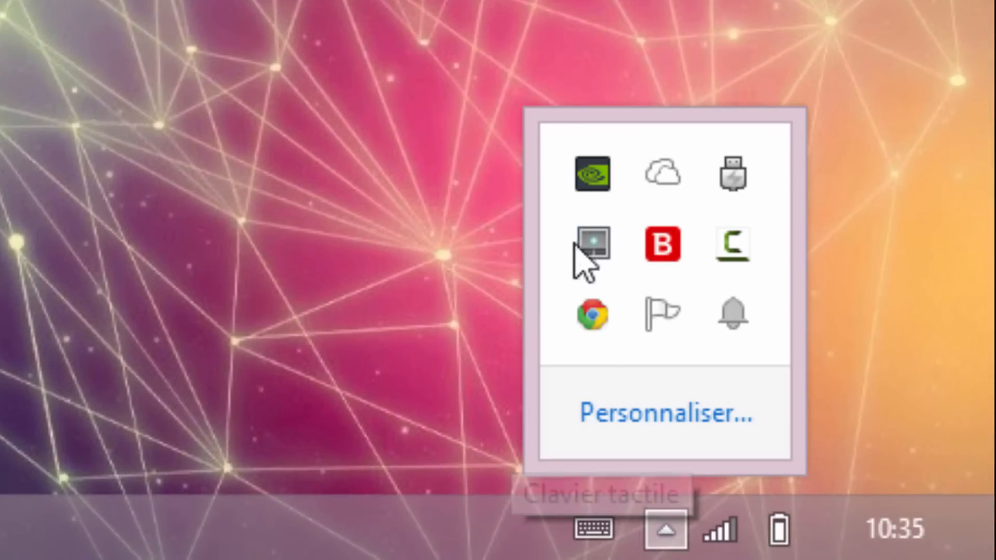
mouse_move(790, 327)
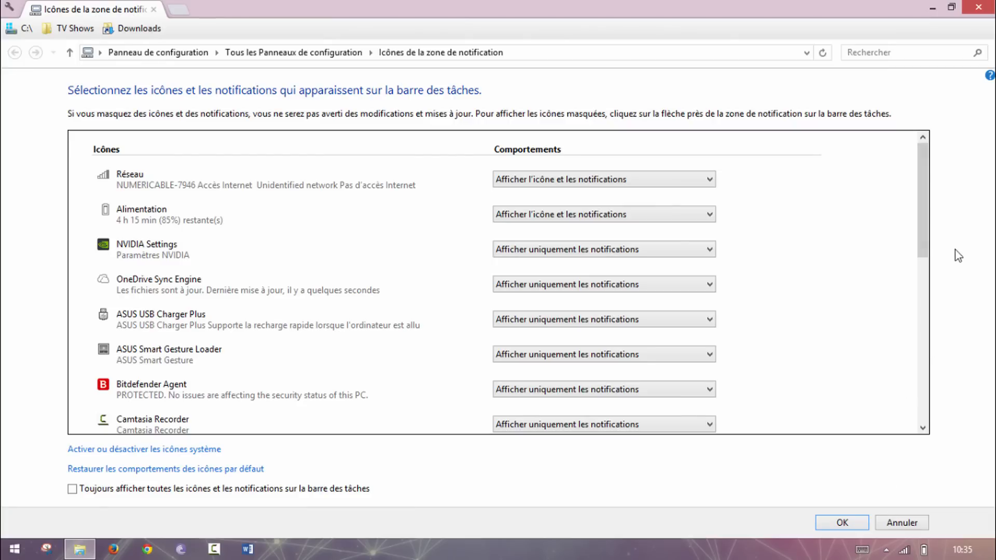
- Set Volume to 'Afficher l'icône et les notifications' in the notification-area icon settings
scroll("down", 3)
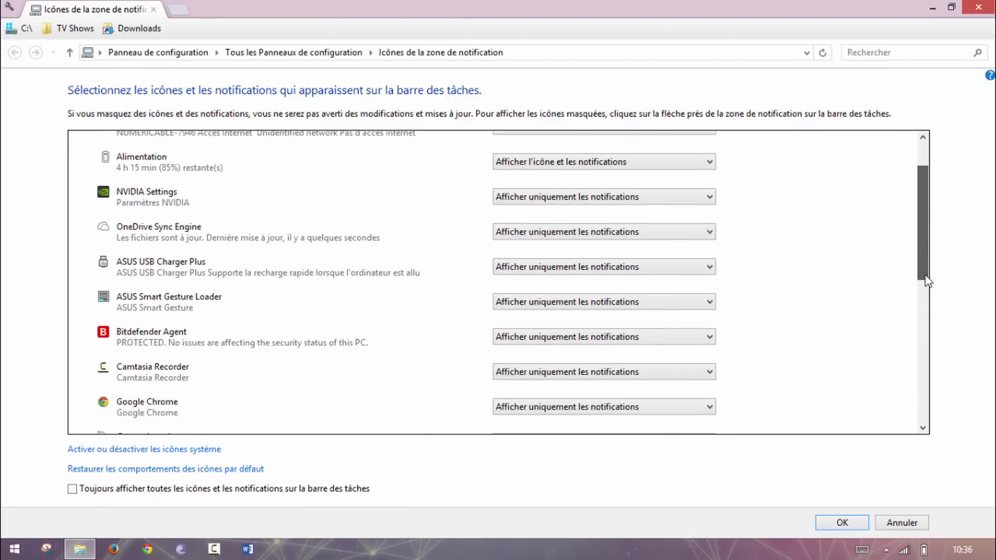
scroll("down", 3)
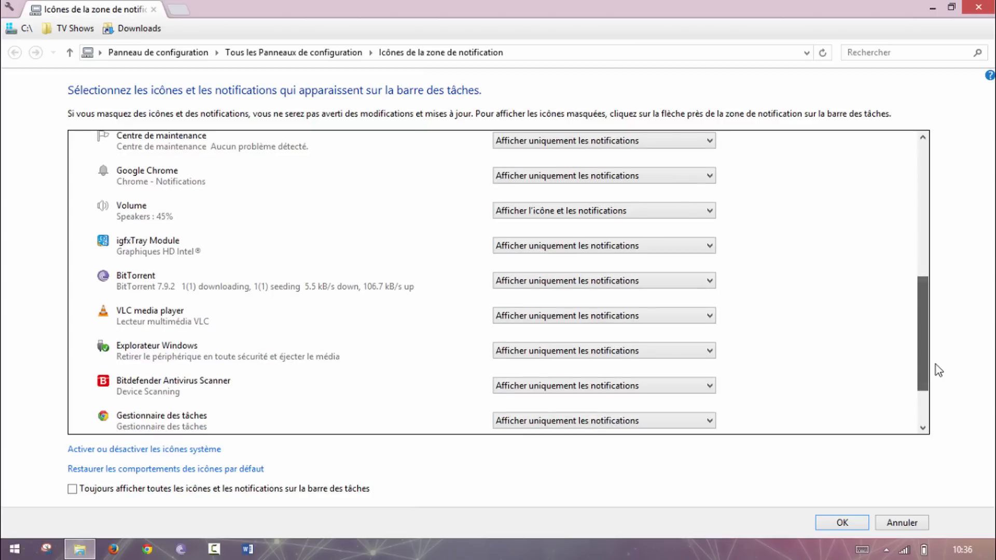
left_click(604, 210)
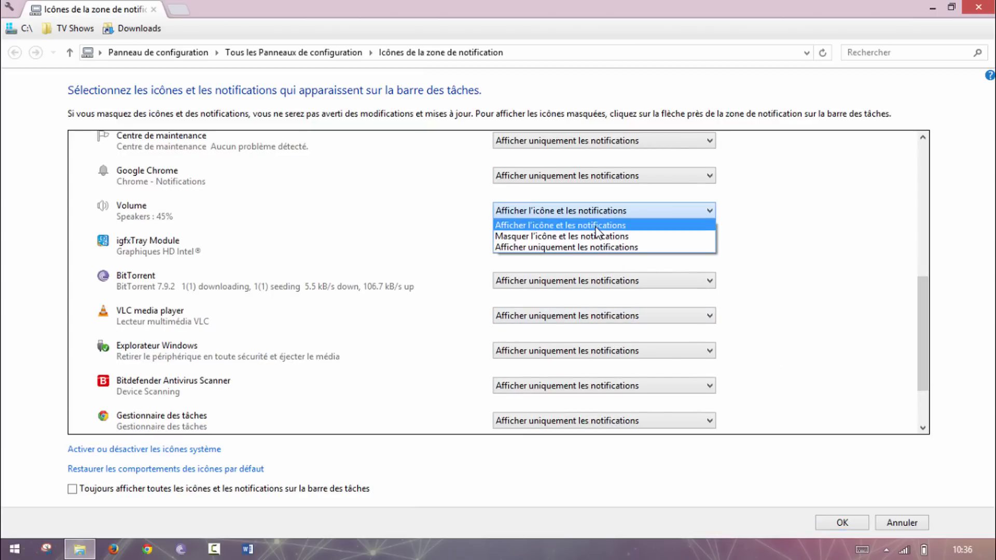
left_click(559, 225)
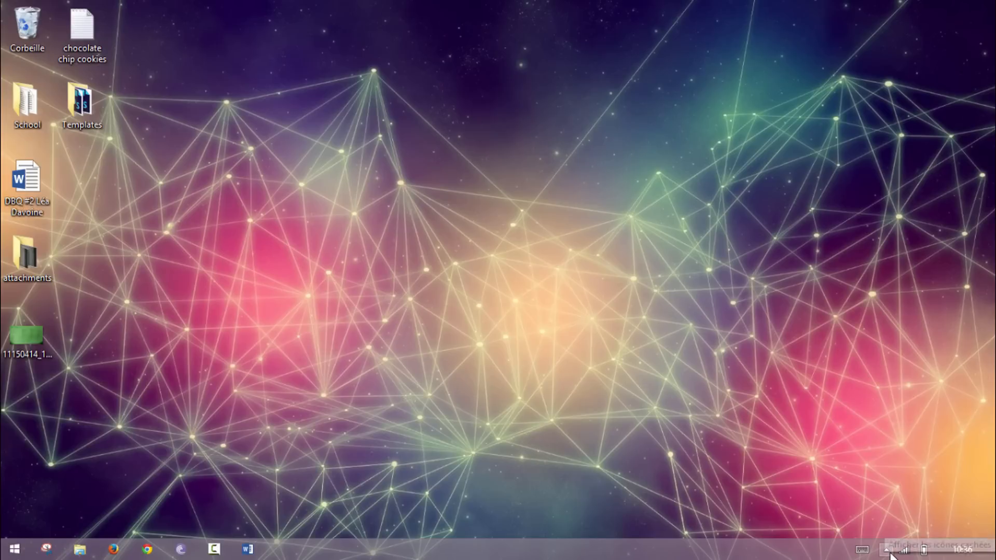
- Bring up the taskbar's right-click menu offering Gestionnaire des tâches
left_click(884, 549)
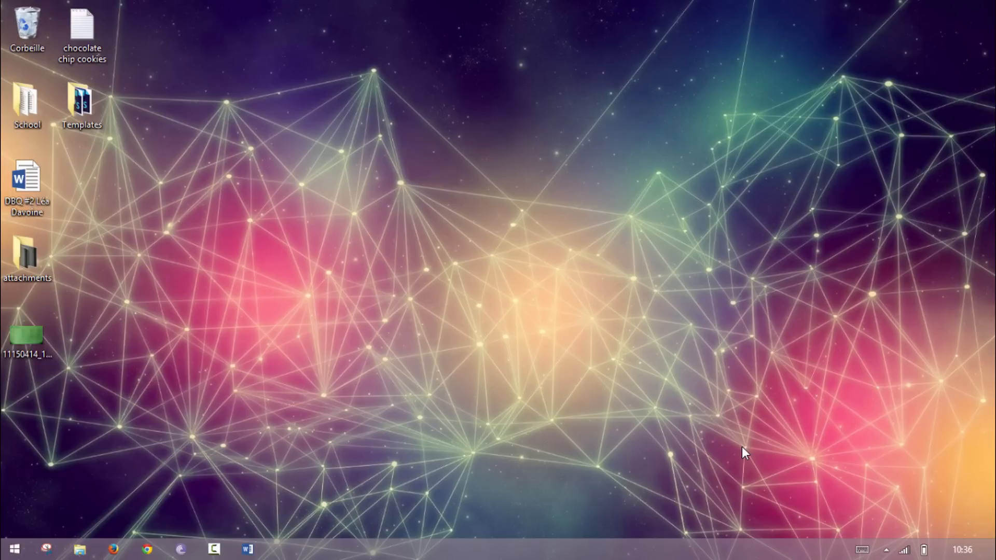
key("ctrl+shift+esc")
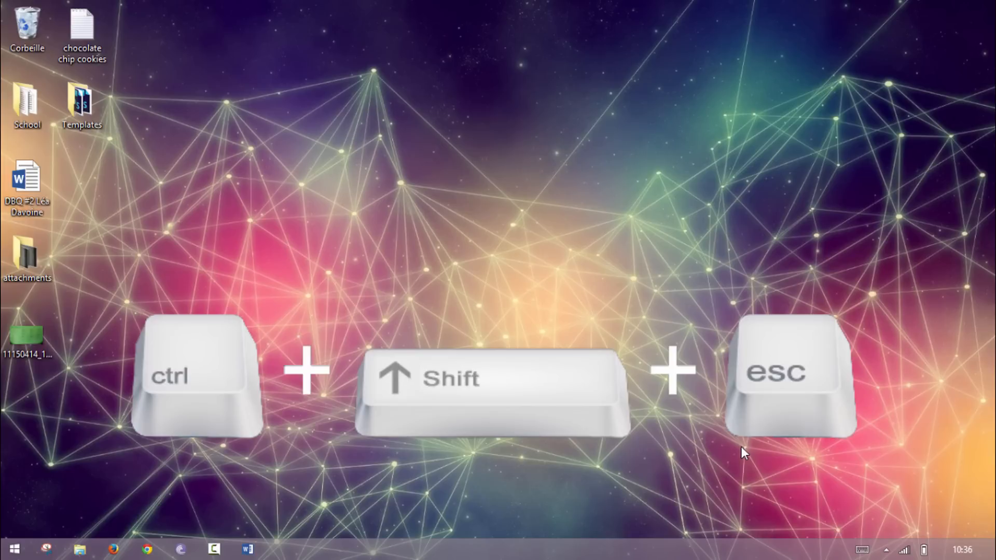
right_click(508, 546)
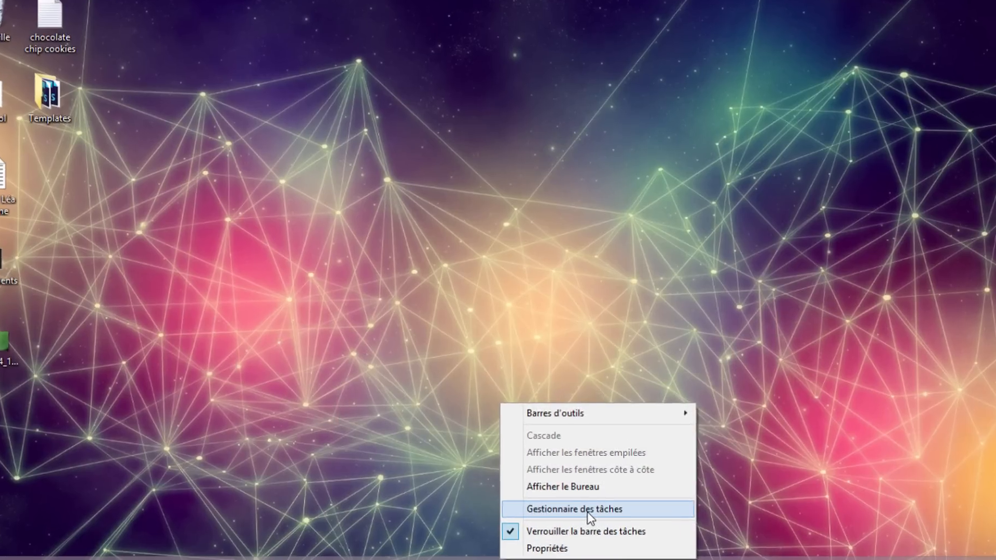
- Restart the Explorateur Windows process from Task Manager's Processus list
left_click(573, 509)
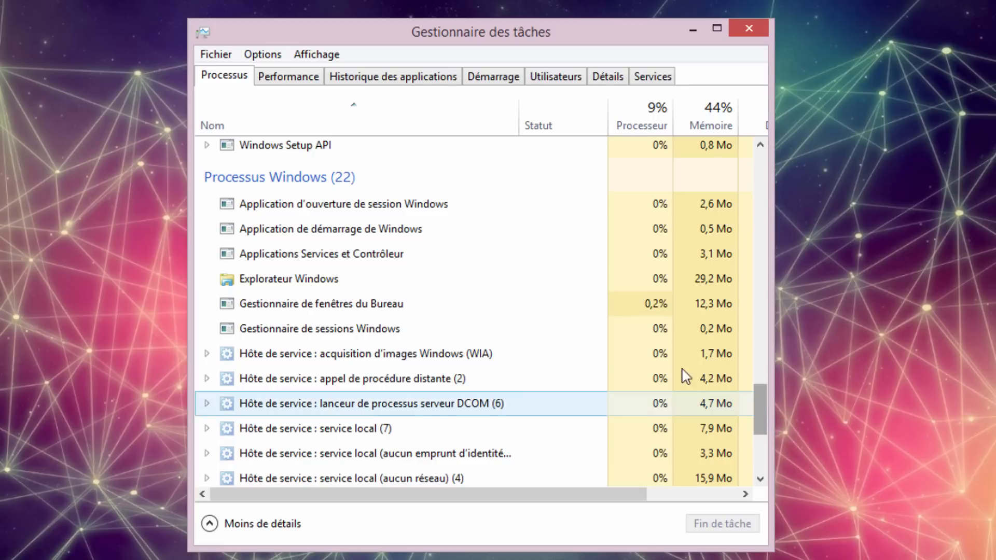
left_click(288, 279)
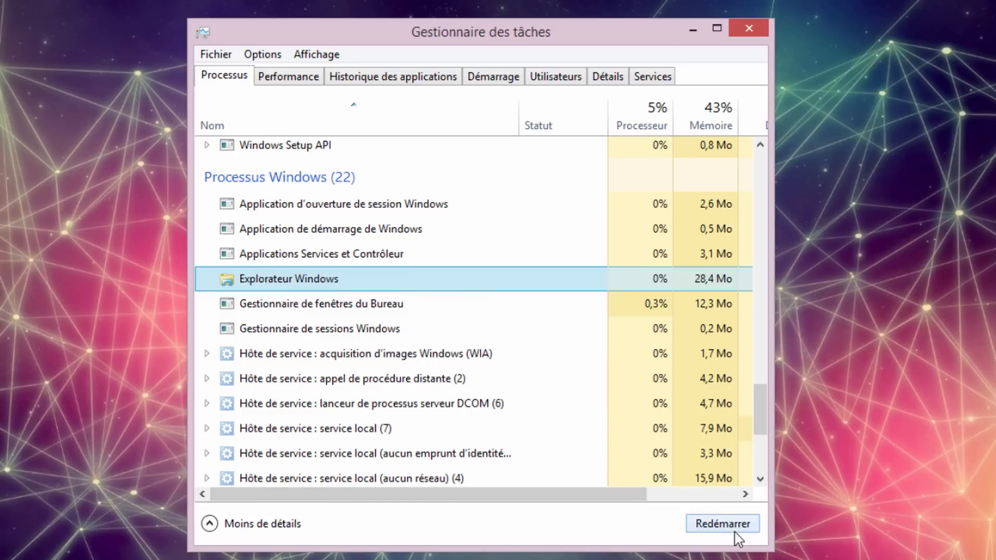
left_click(722, 522)
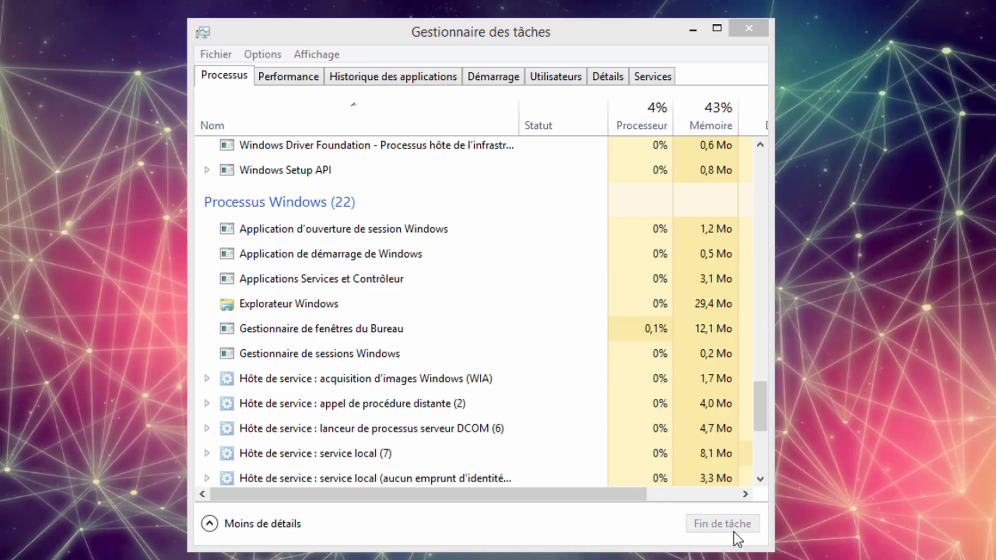
mouse_move(219, 58)
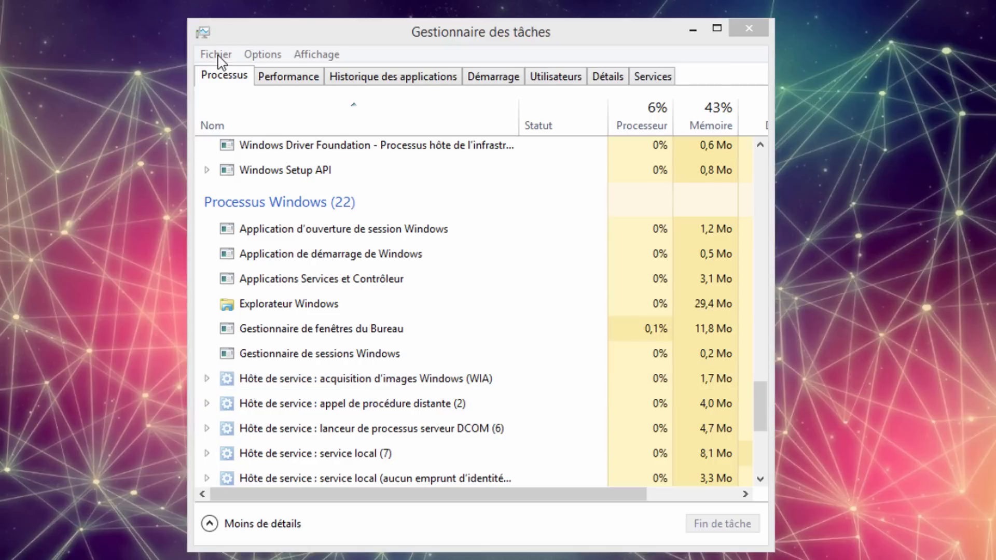
- Run explorer.exe as a new task via Fichier > Exécuter une nouvelle tâche
left_click(214, 54)
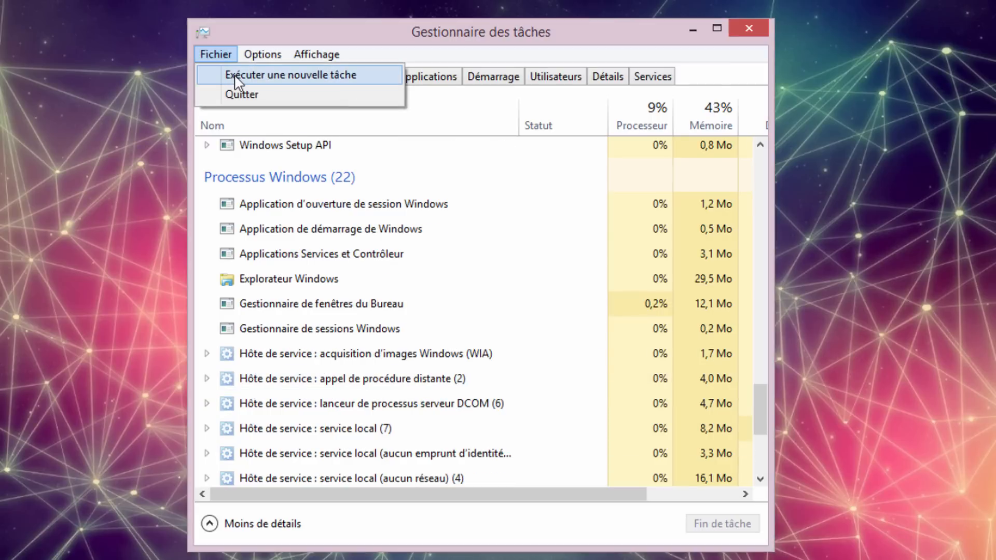
left_click(290, 74)
type("explorer.exe")
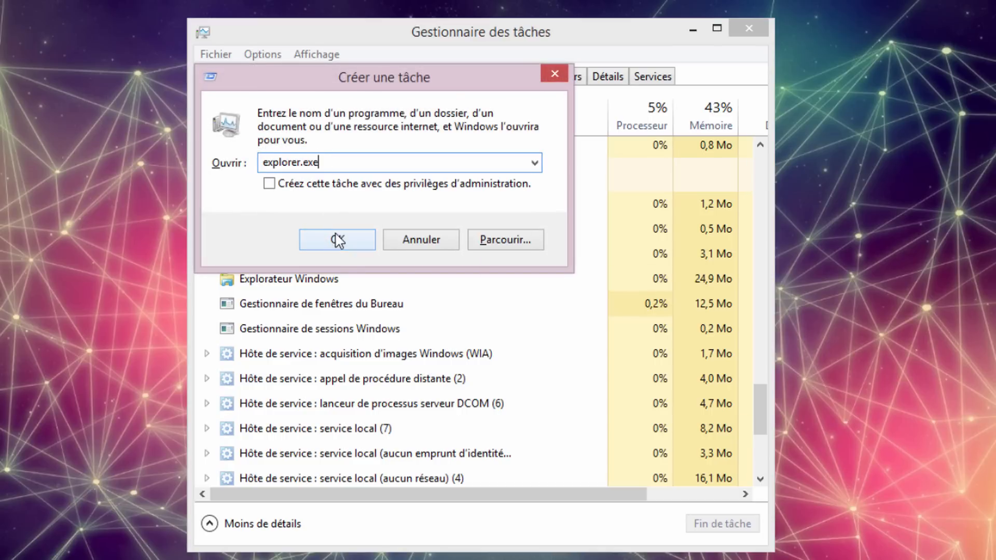
left_click(336, 239)
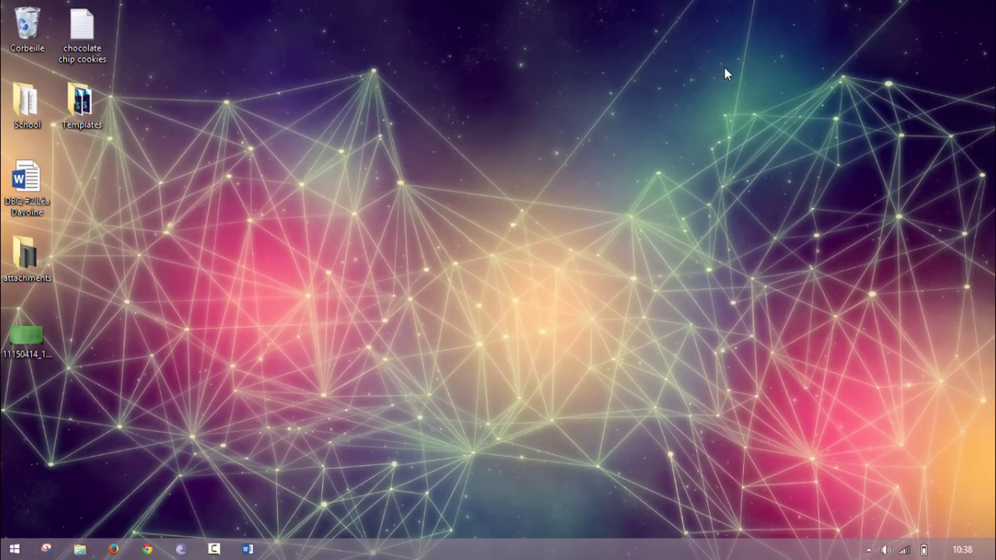
- Launch regedit from the Exécuter box (Win+R) and accept the permission prompt
key("Win+r")
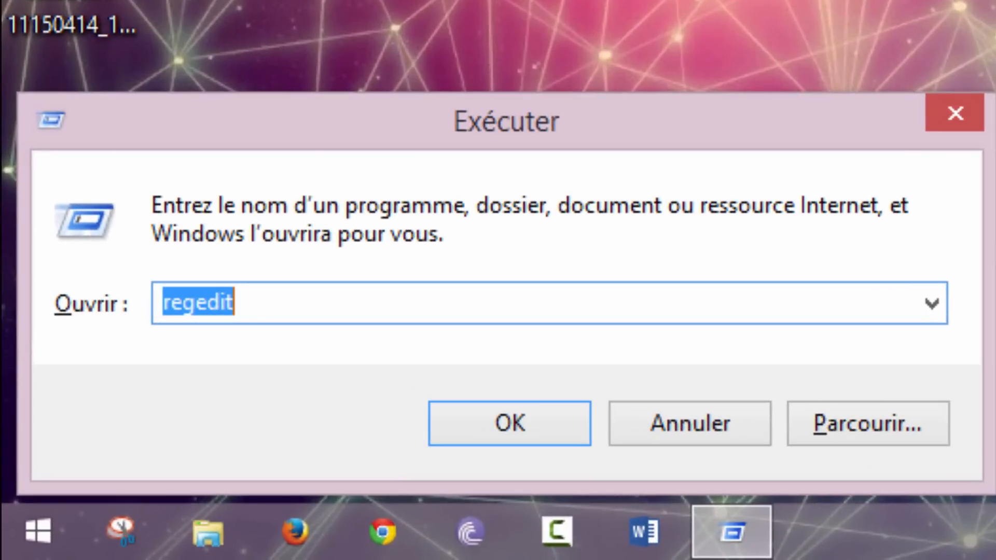
type("r")
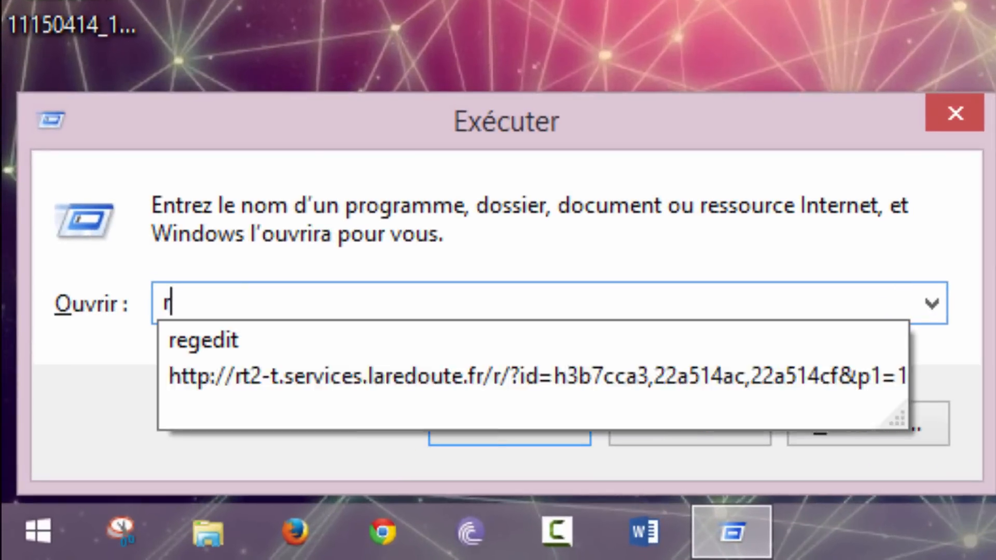
left_click(203, 340)
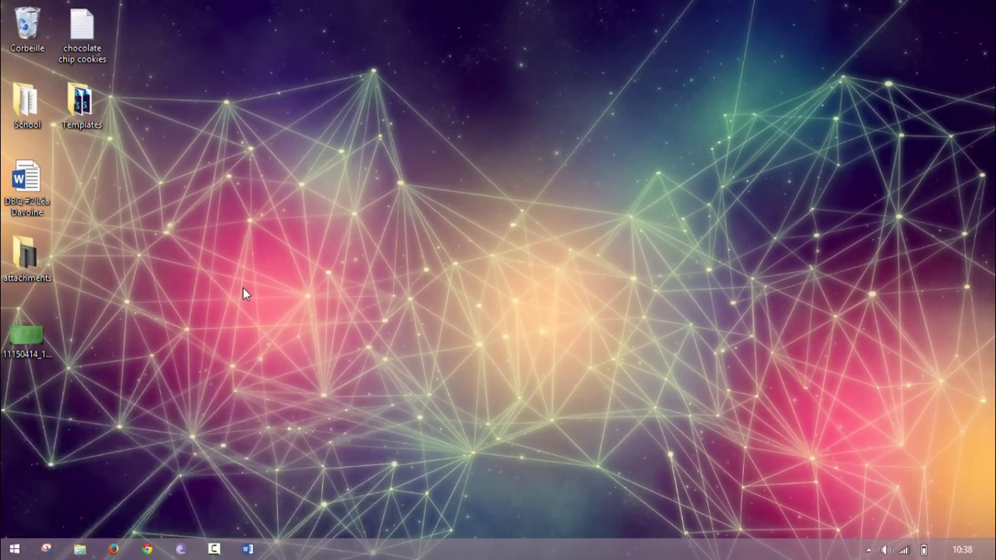
left_click(280, 548)
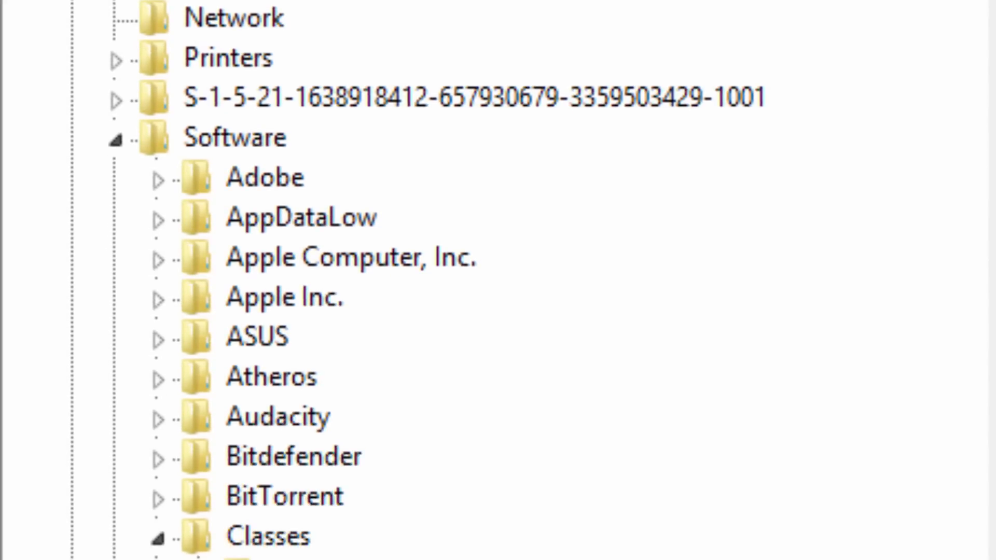
- Navigate the tree through Classes > Local Settings > Software > Microsoft > Windows toward TrayNotify
left_click(158, 537)
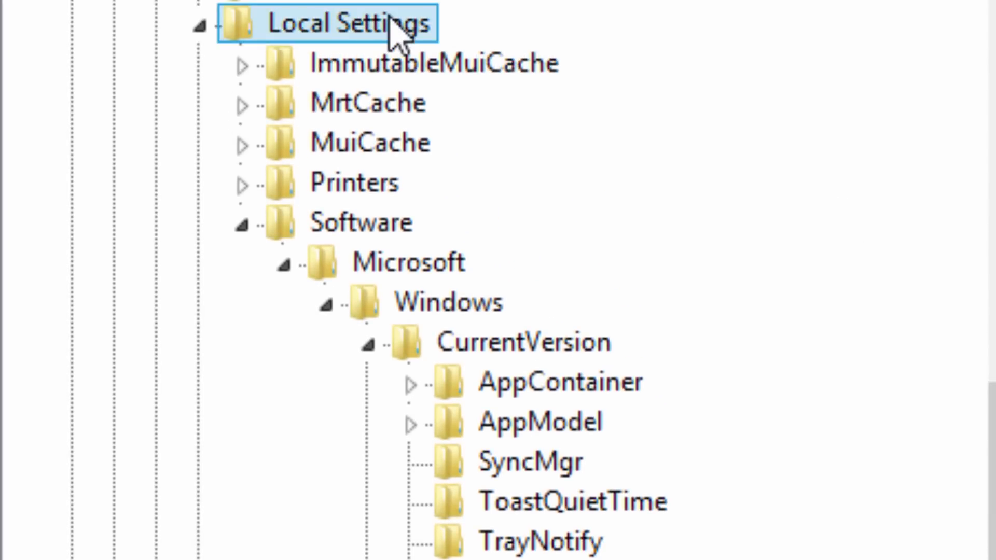
left_click(361, 222)
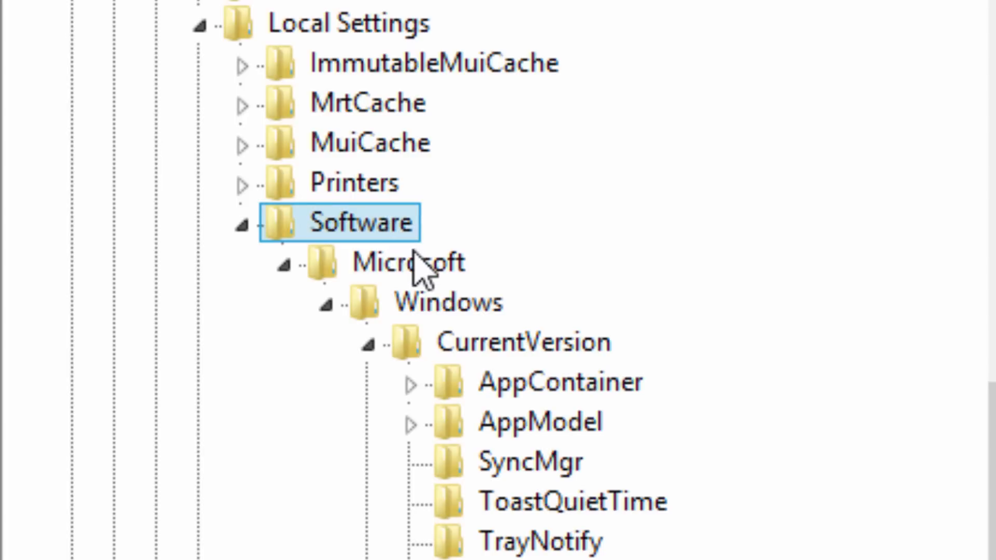
left_click(449, 302)
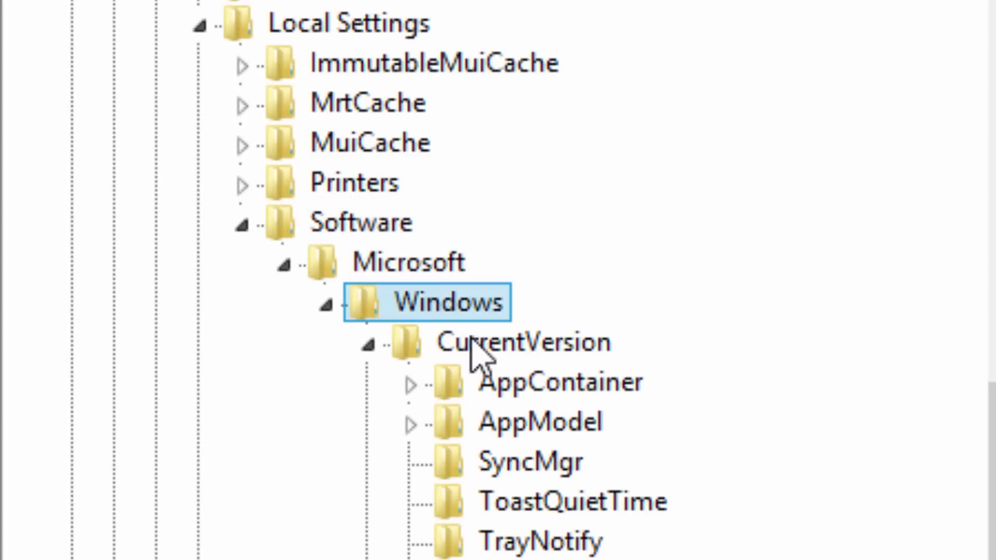
left_click(521, 342)
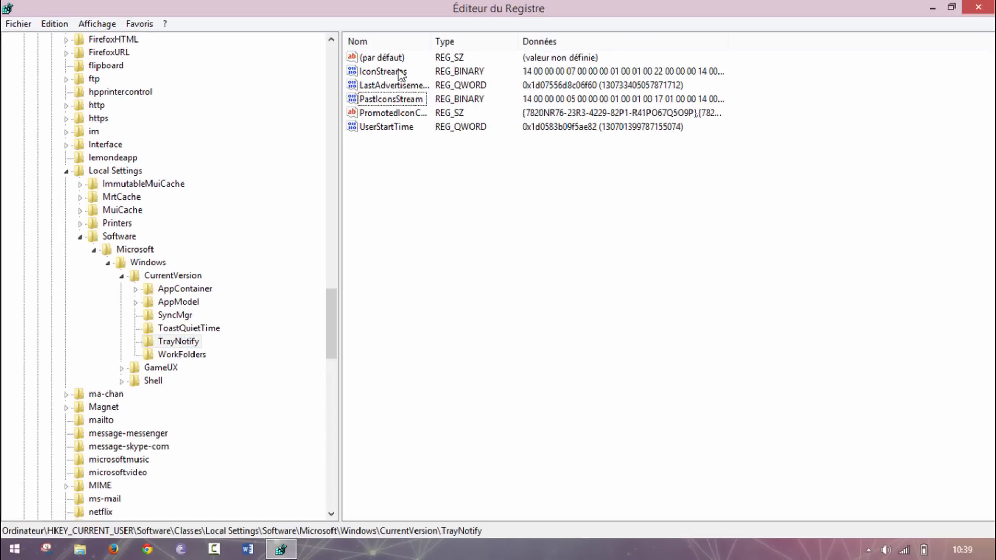
- Select IconStreams and PastIconsStream for deletion, then close Registry Editor
left_click(382, 70)
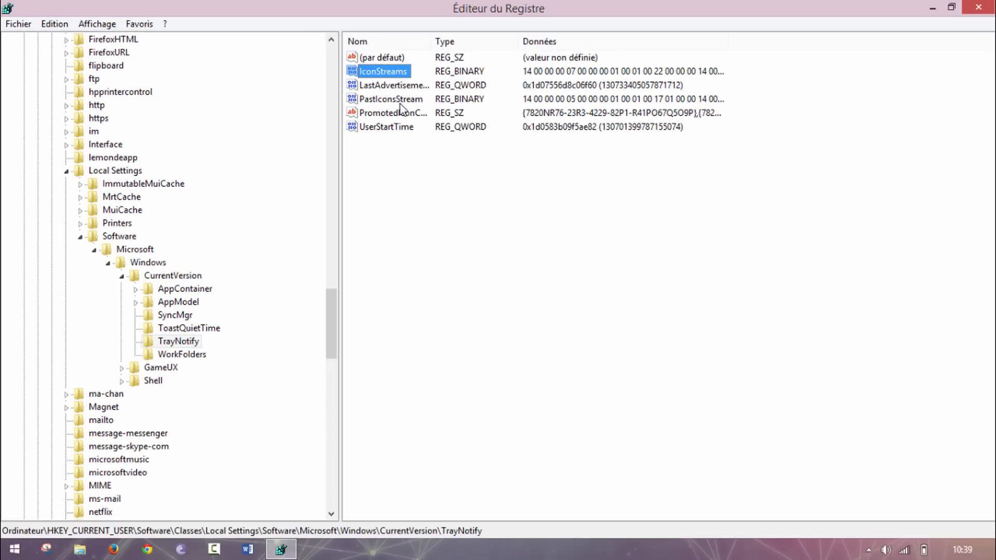
left_click(391, 99)
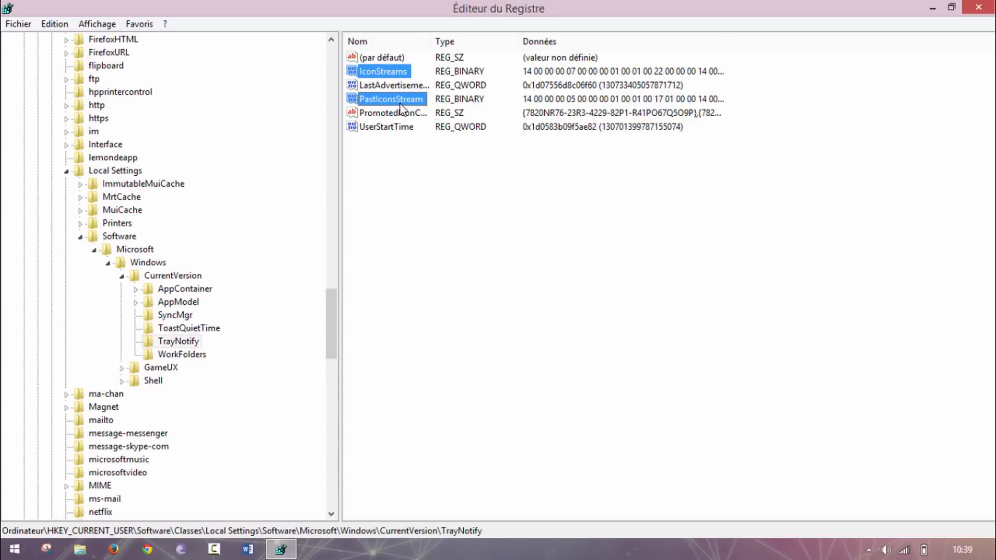
mouse_move(405, 127)
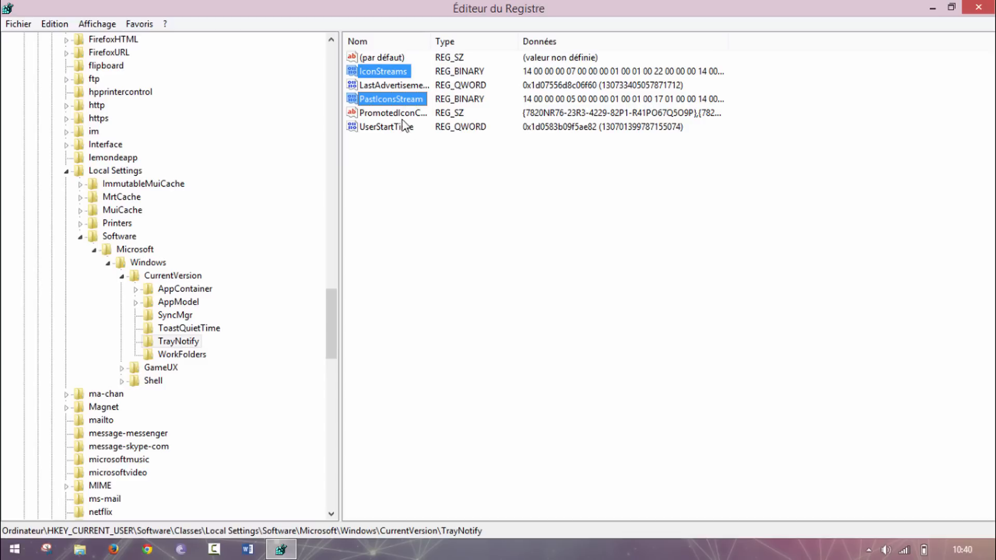
right_click(390, 99)
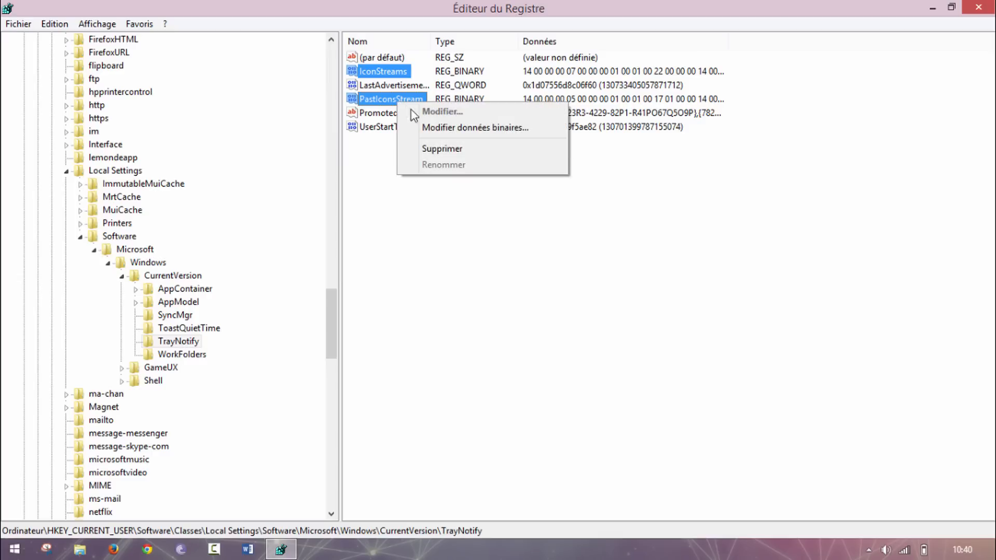
mouse_move(445, 152)
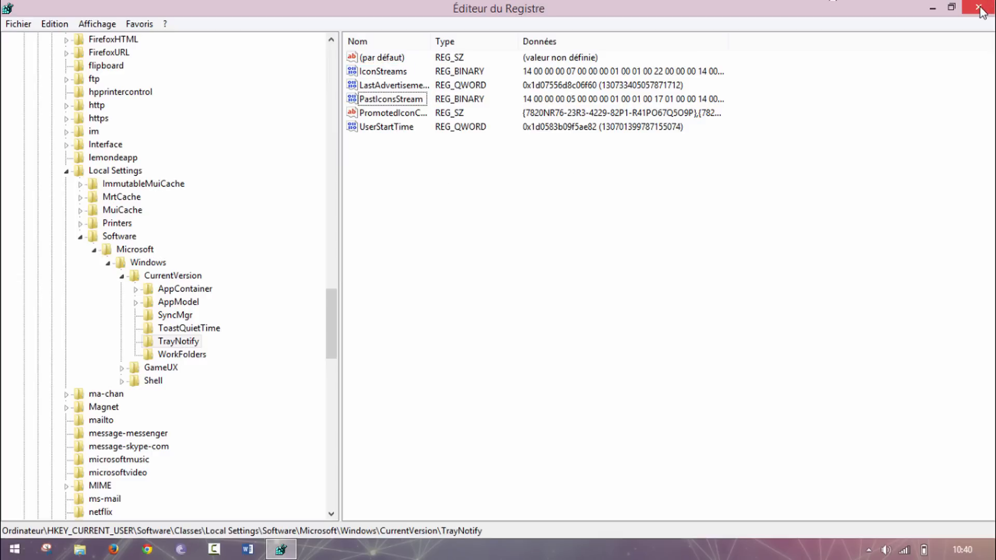
left_click(981, 8)
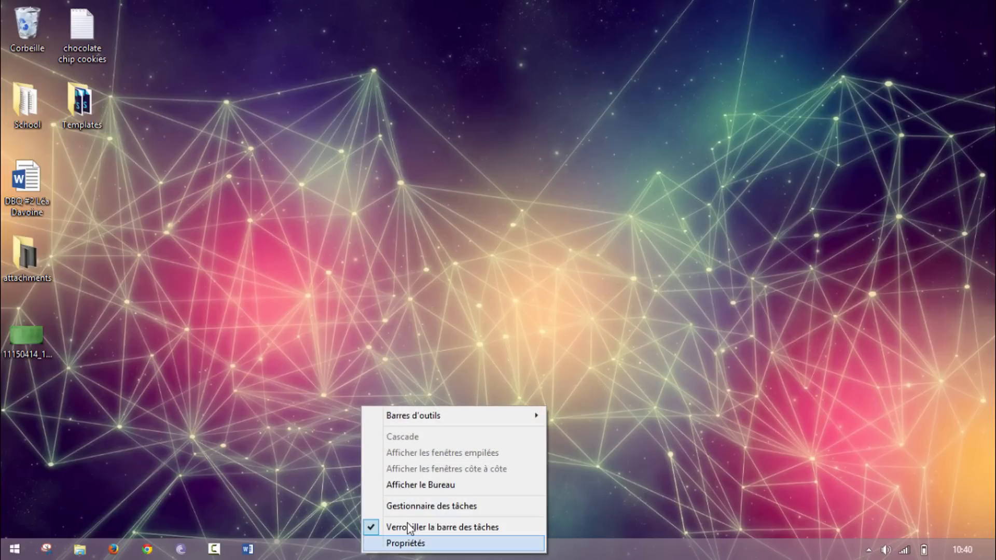
- Reopen Task Manager and pick the Explorateur Windows process
left_click(430, 505)
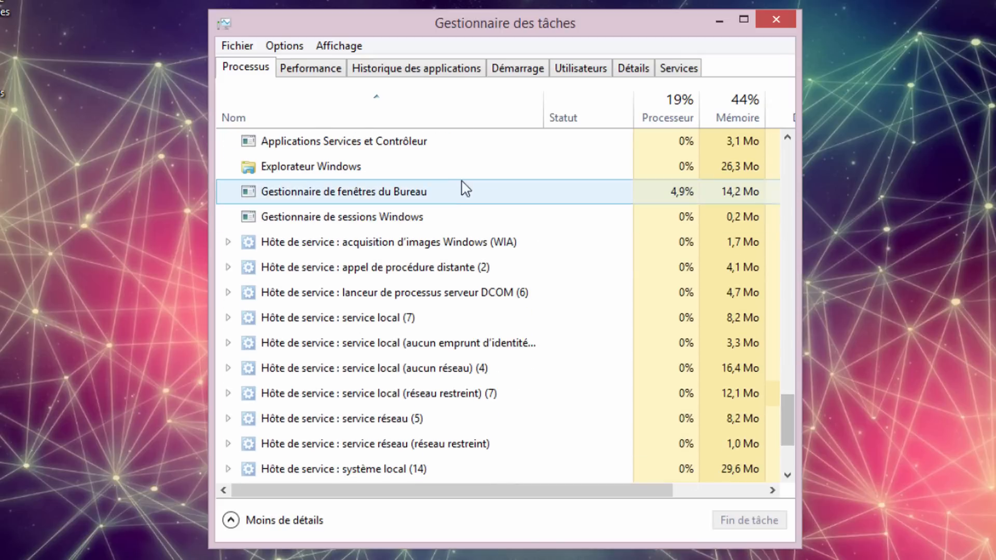
left_click(310, 166)
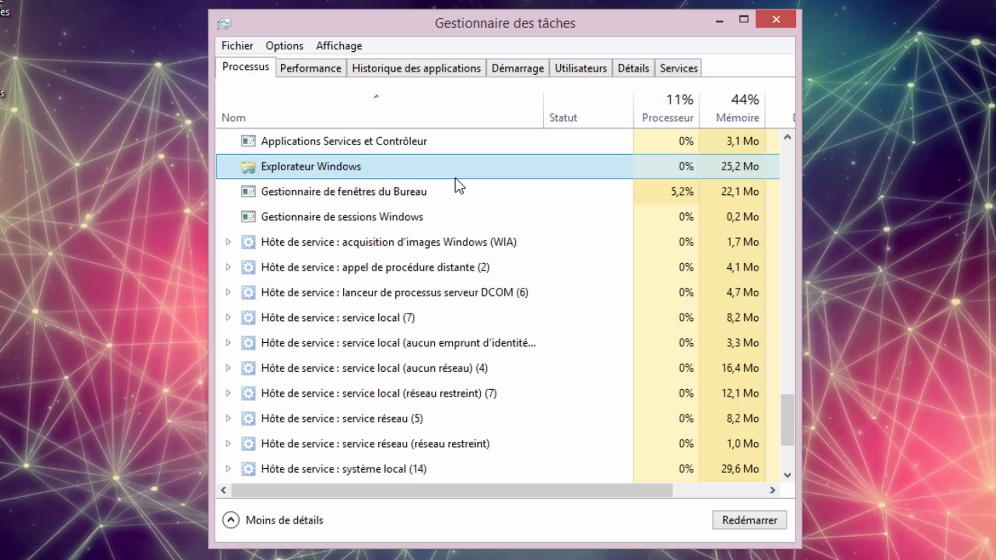
mouse_move(248, 60)
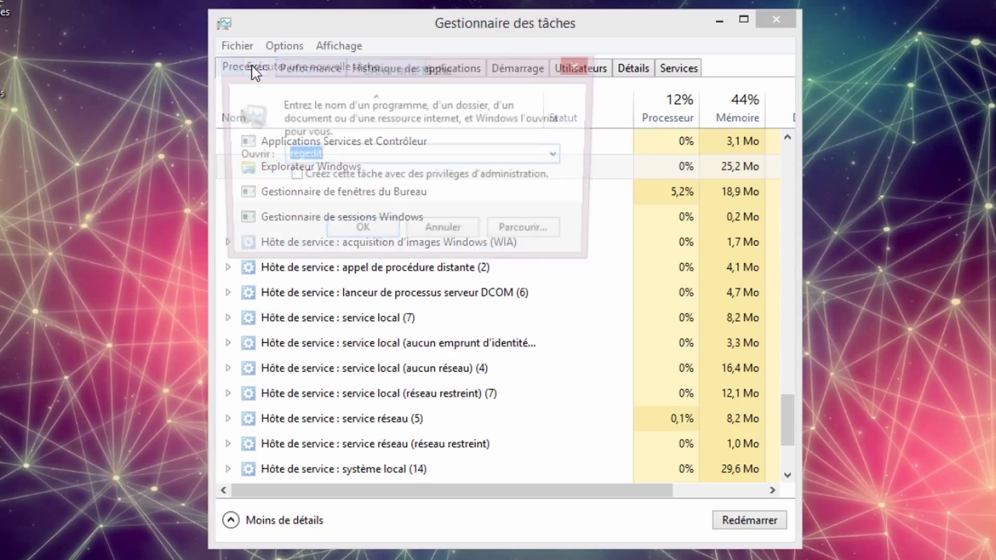
- Start explorer.exe as a new task so the desktop and taskbar return
type("explorer.exe")
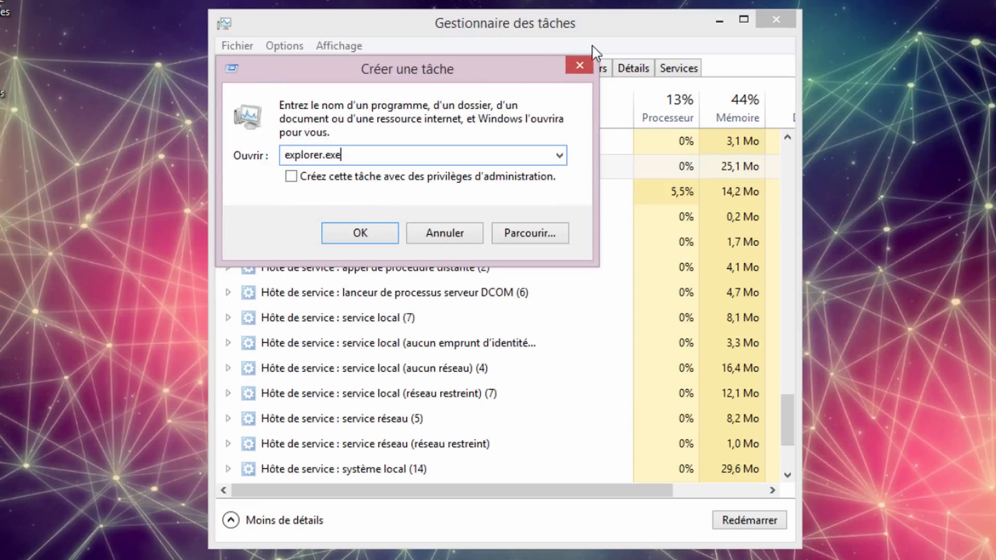
left_click(358, 233)
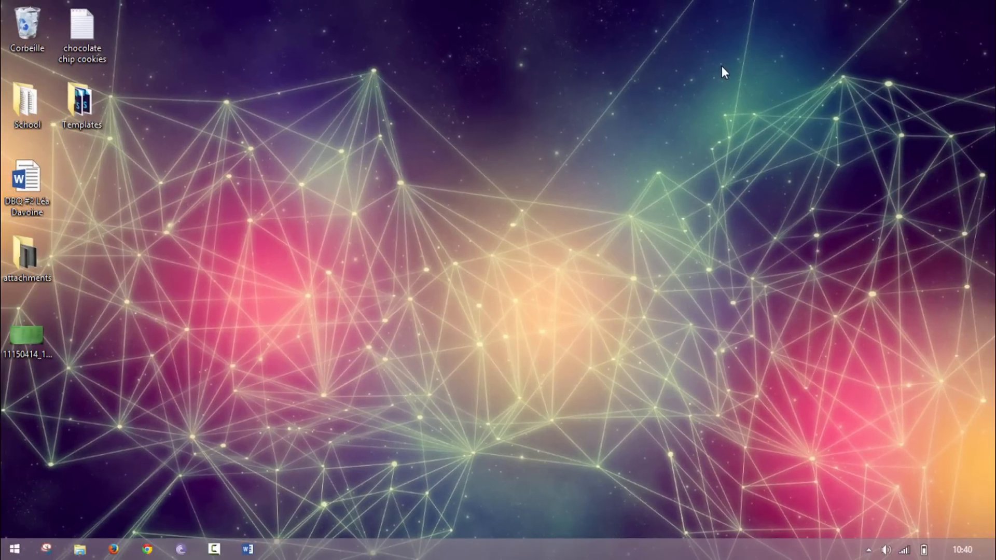